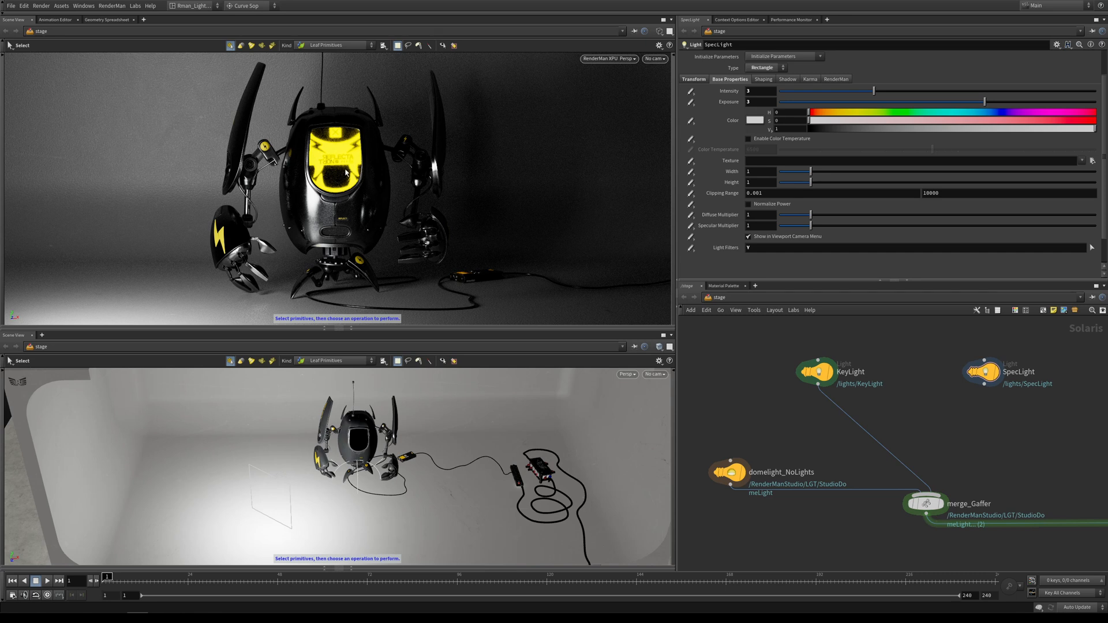
mouse_move(789, 346)
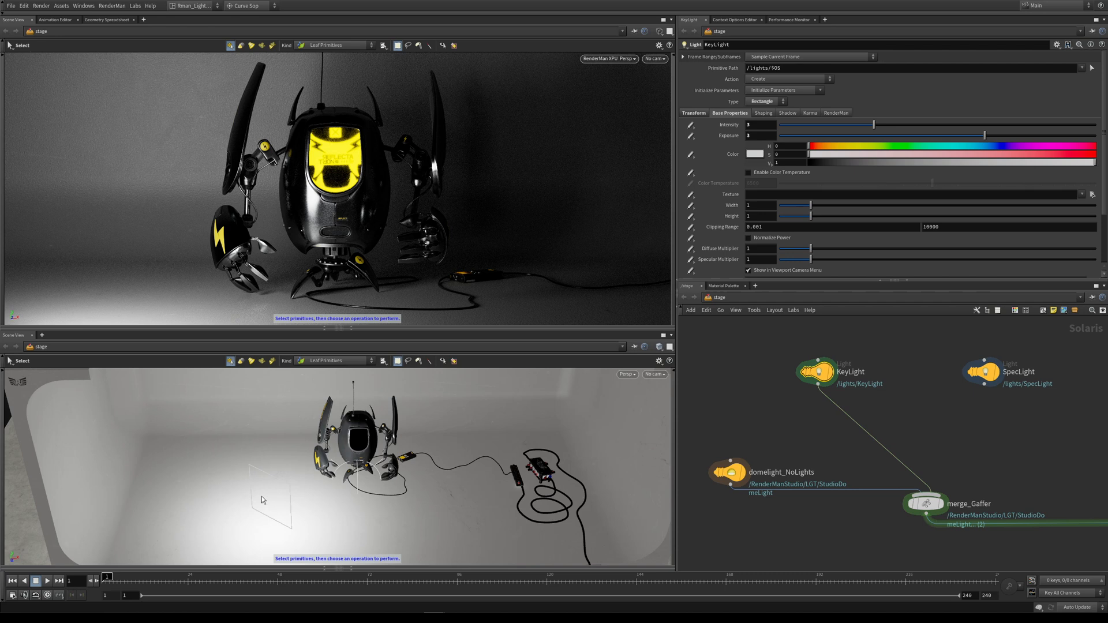
Step: Wire SpecLight into merge_Gaffer and set its specular multiplier to 0
left_click(728, 124)
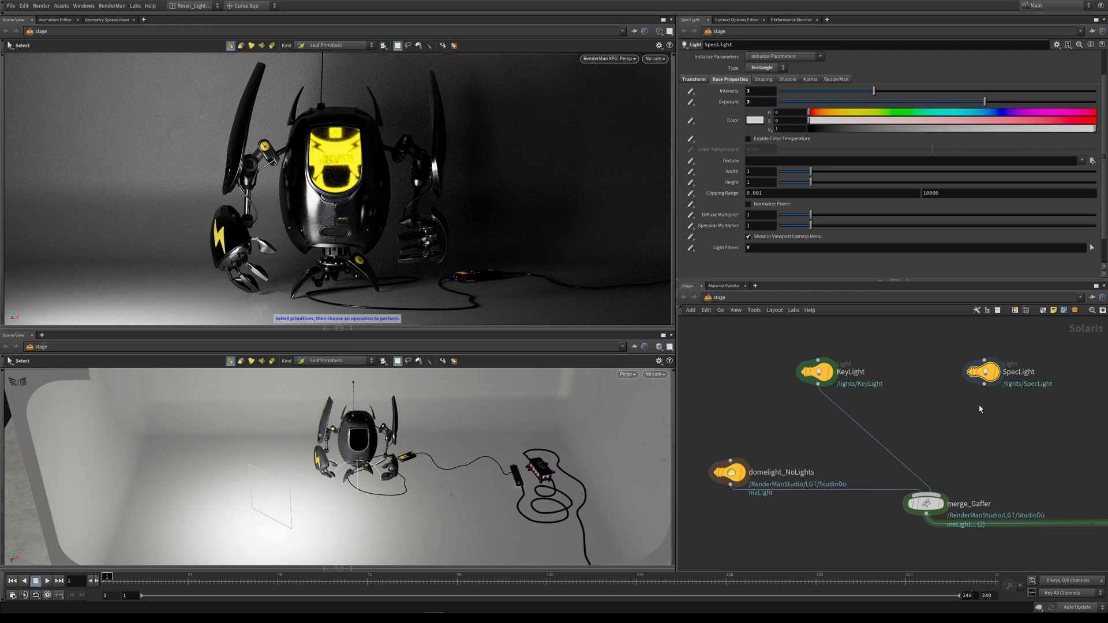
left_click_drag(981, 390, 950, 498)
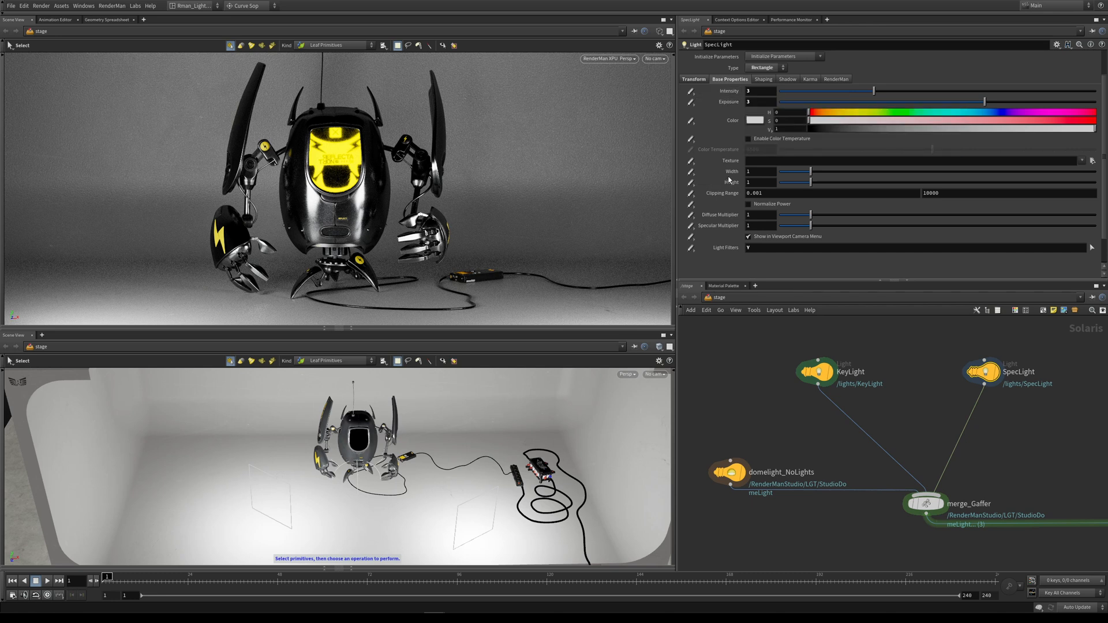
mouse_move(733, 261)
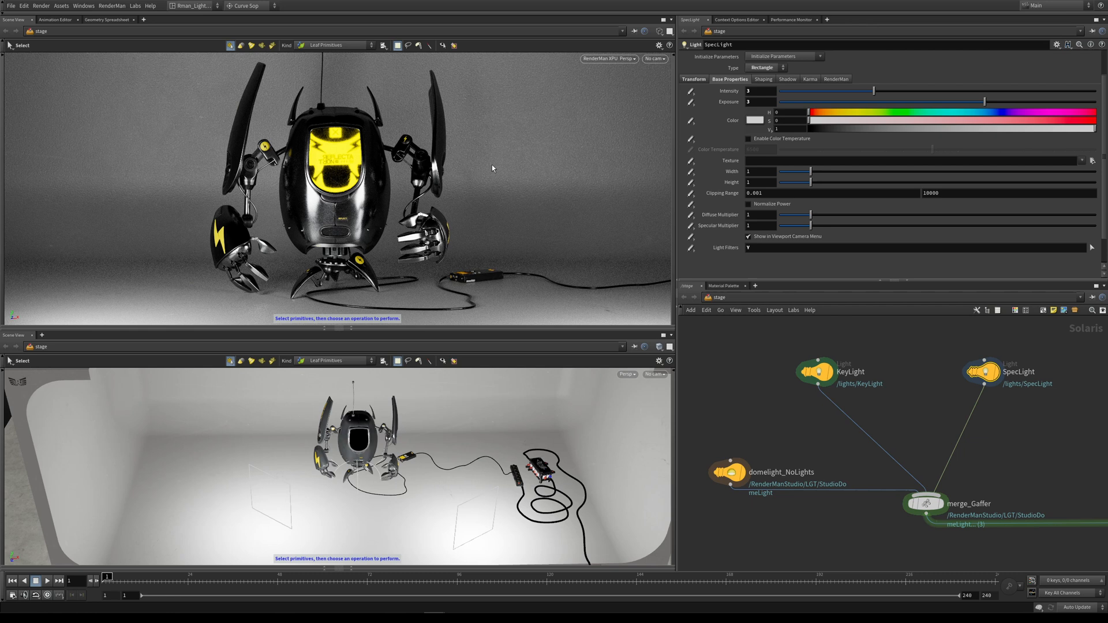
mouse_move(553, 184)
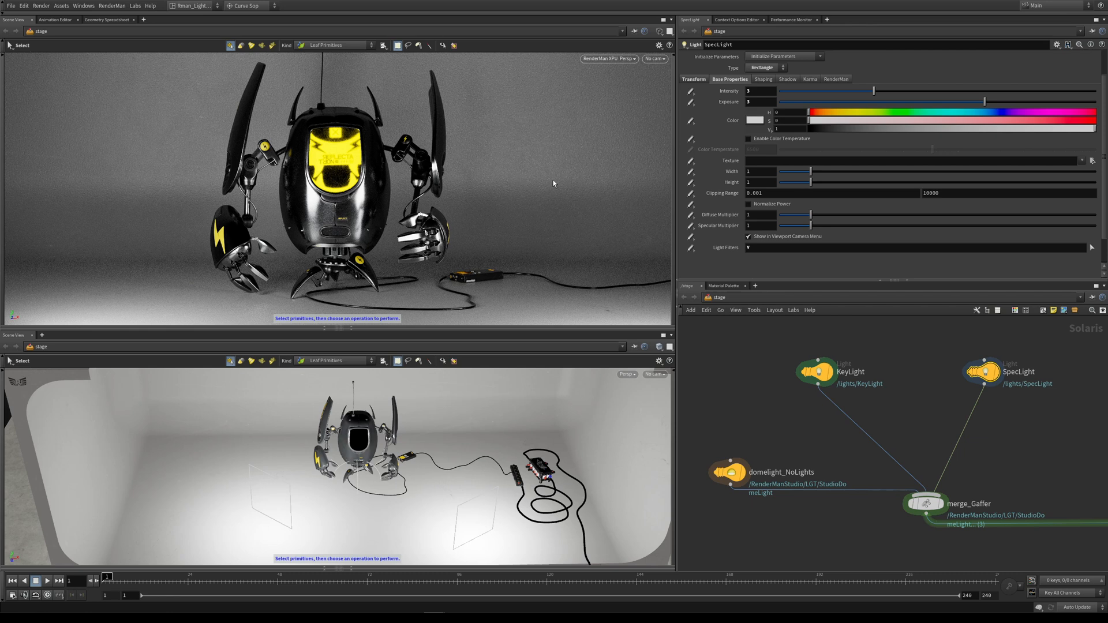
mouse_move(449, 237)
type(".2")
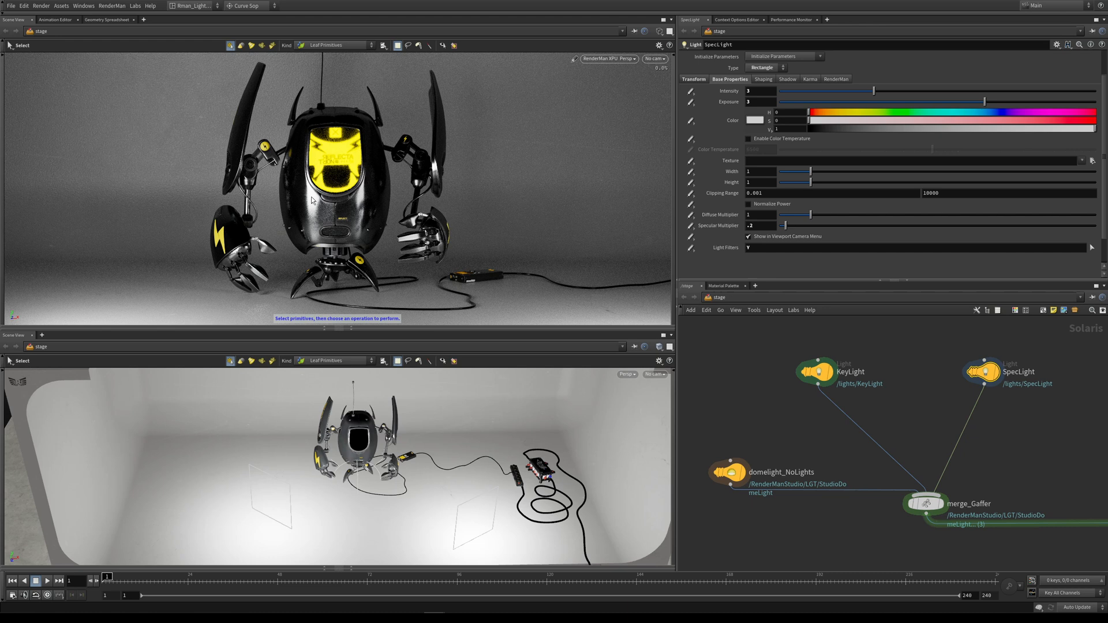
mouse_move(312, 207)
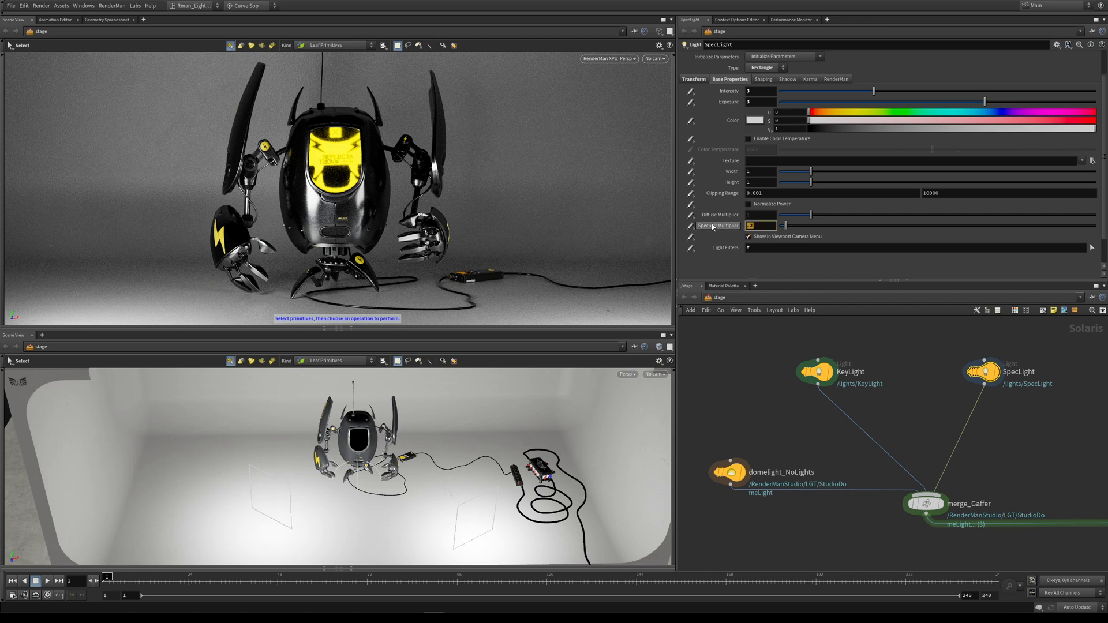
type("0")
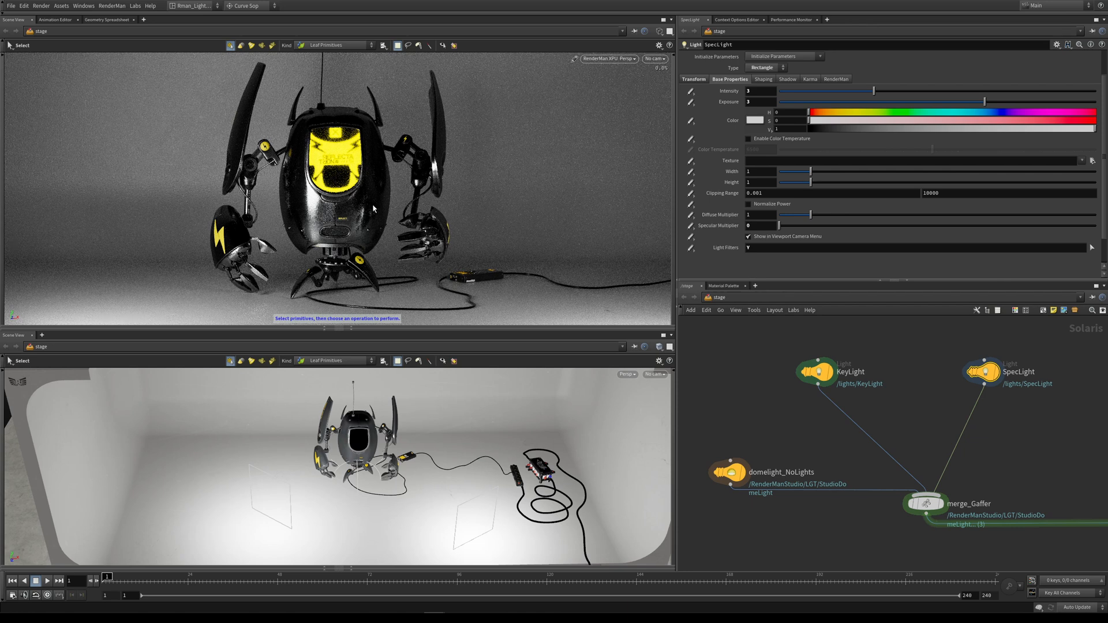
mouse_move(390, 220)
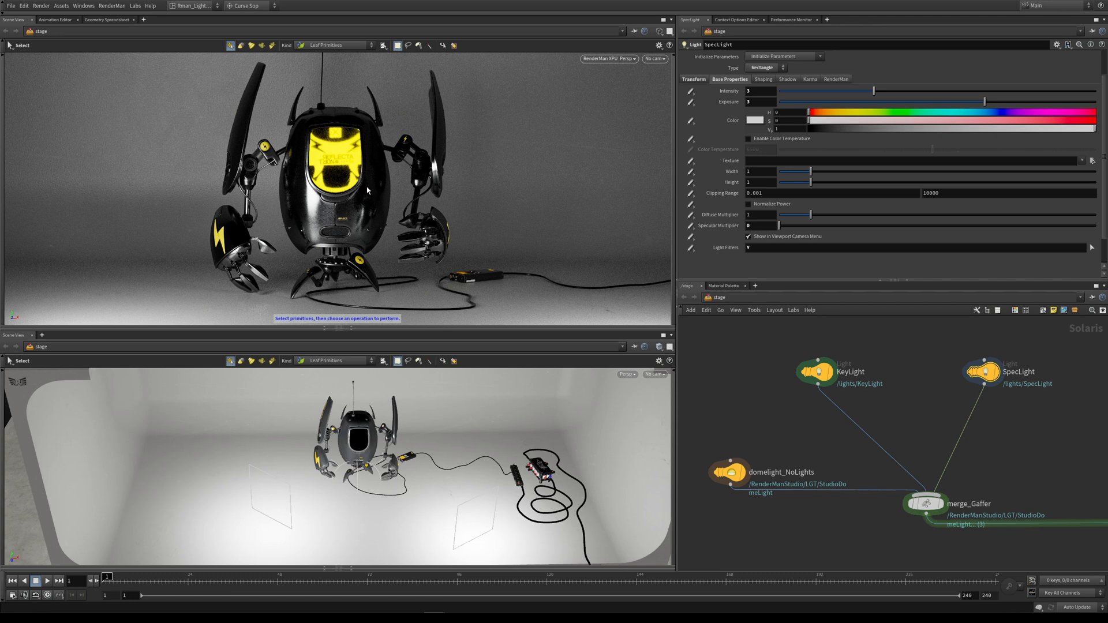
mouse_move(678, 232)
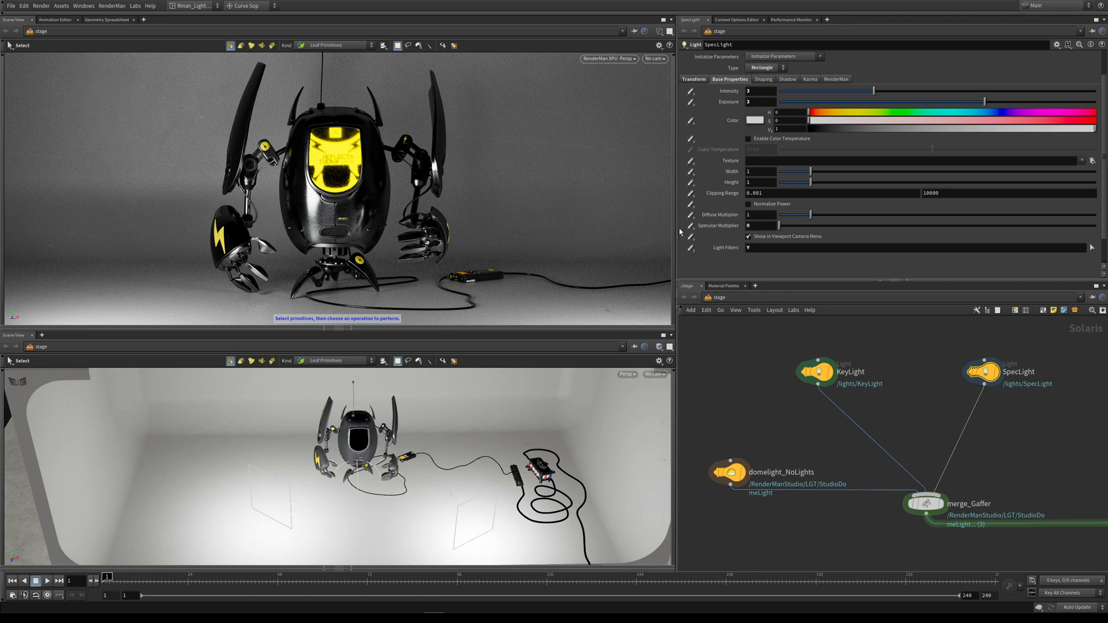
mouse_move(532, 186)
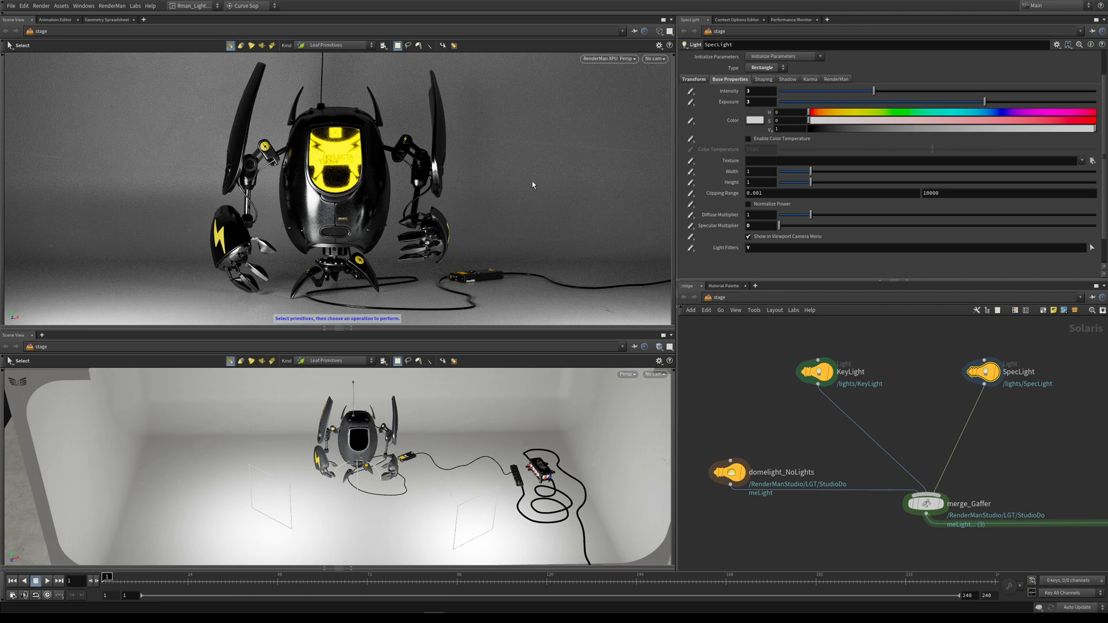
mouse_move(506, 196)
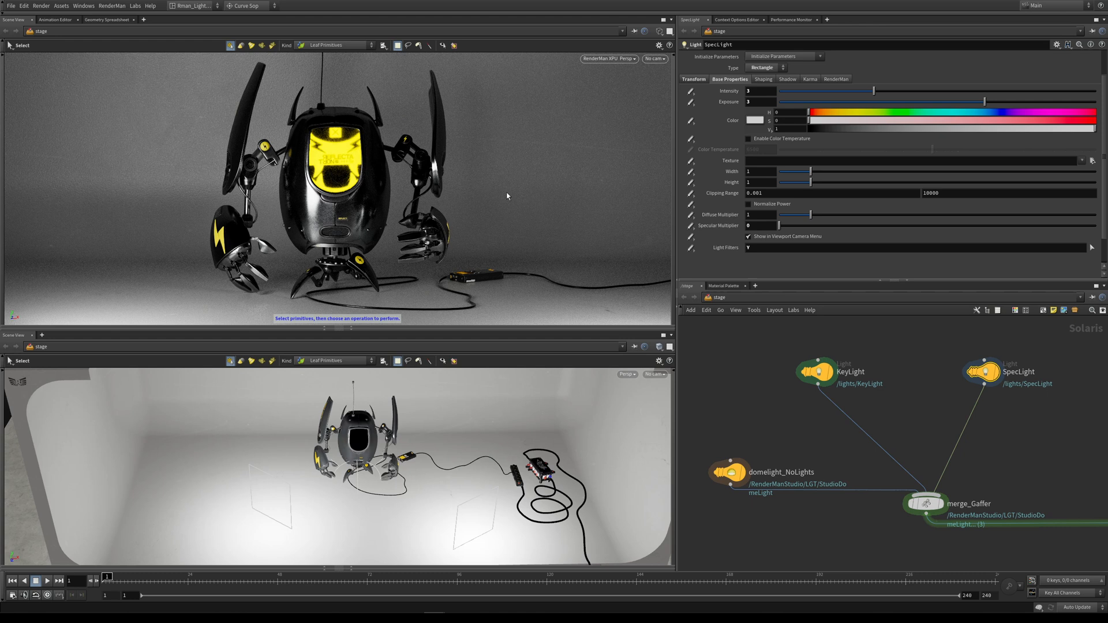
mouse_move(368, 213)
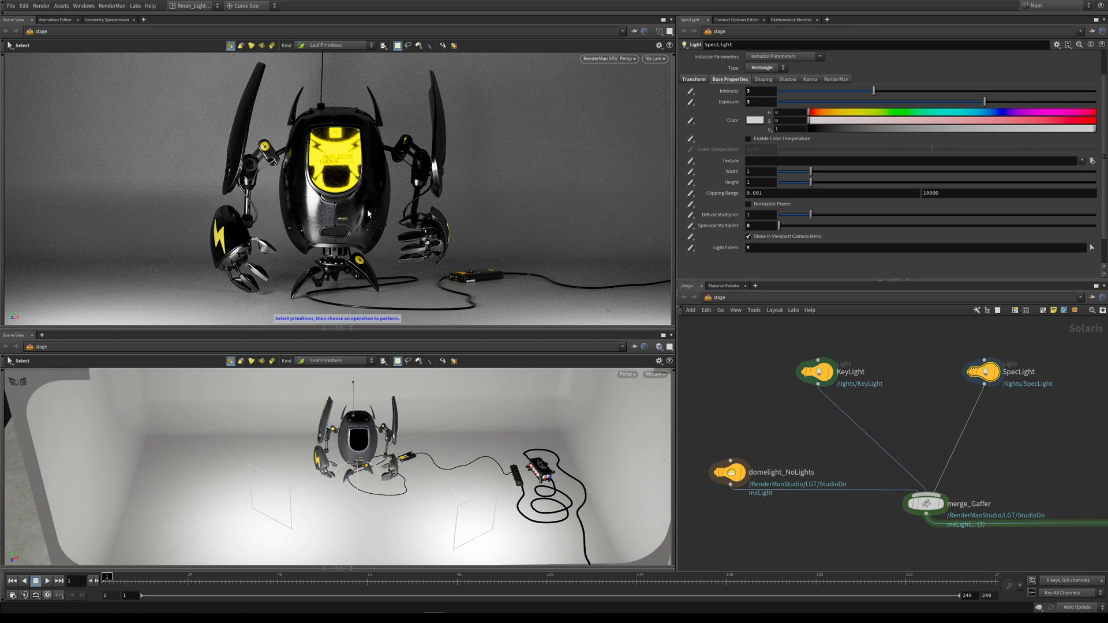
Step: Restore specular to 1, then lower the diffuse multiplier to .5 and then .2
left_click(760, 225)
type("1")
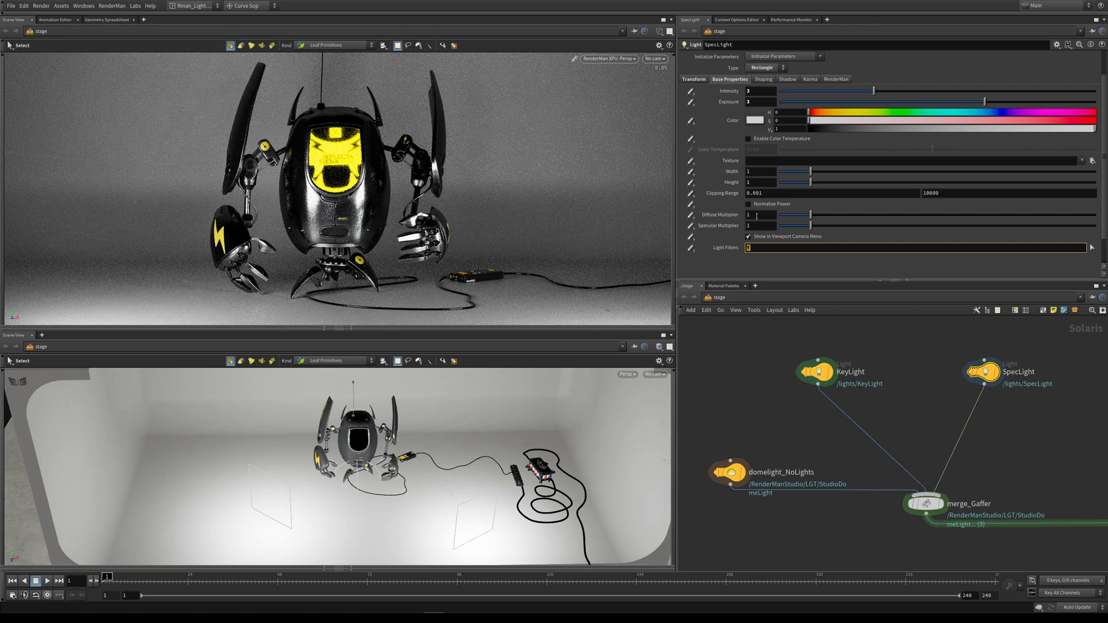
left_click(762, 214)
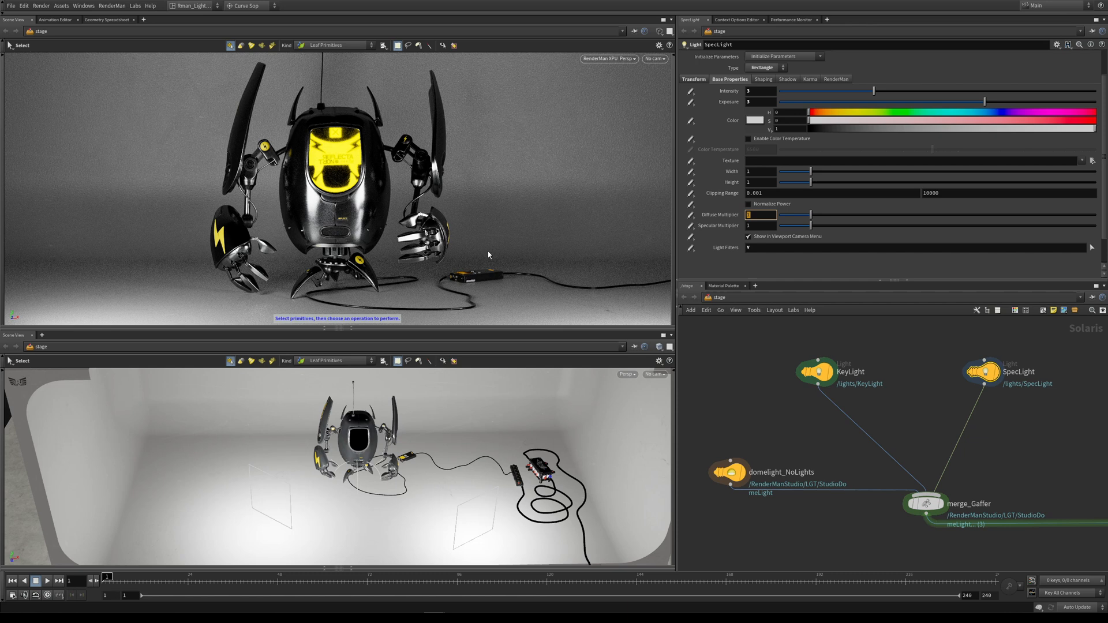
mouse_move(350, 207)
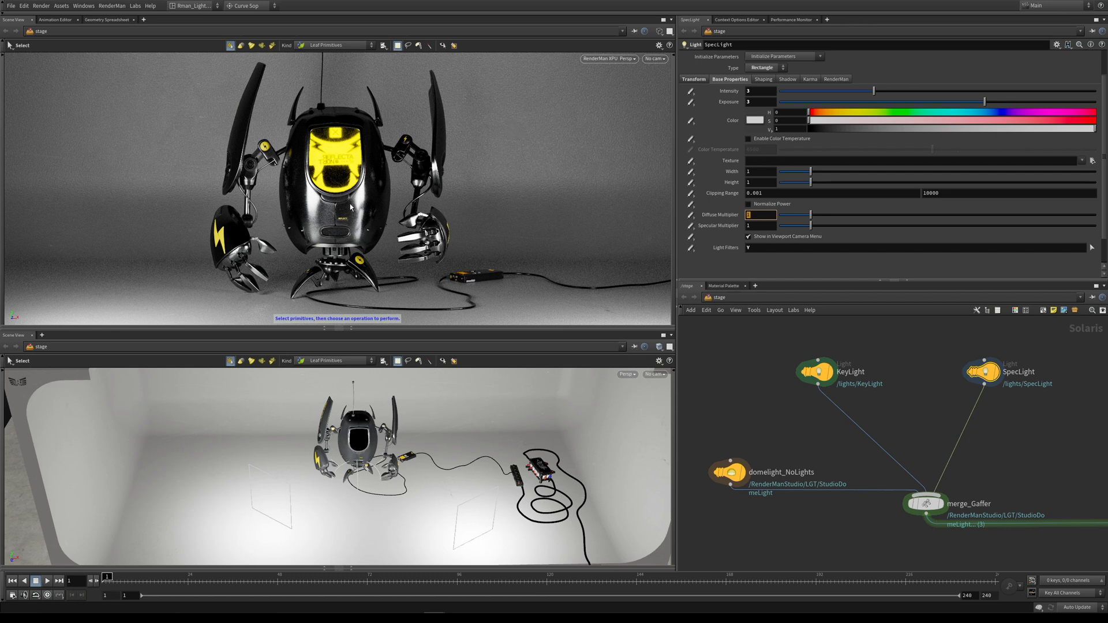
mouse_move(506, 111)
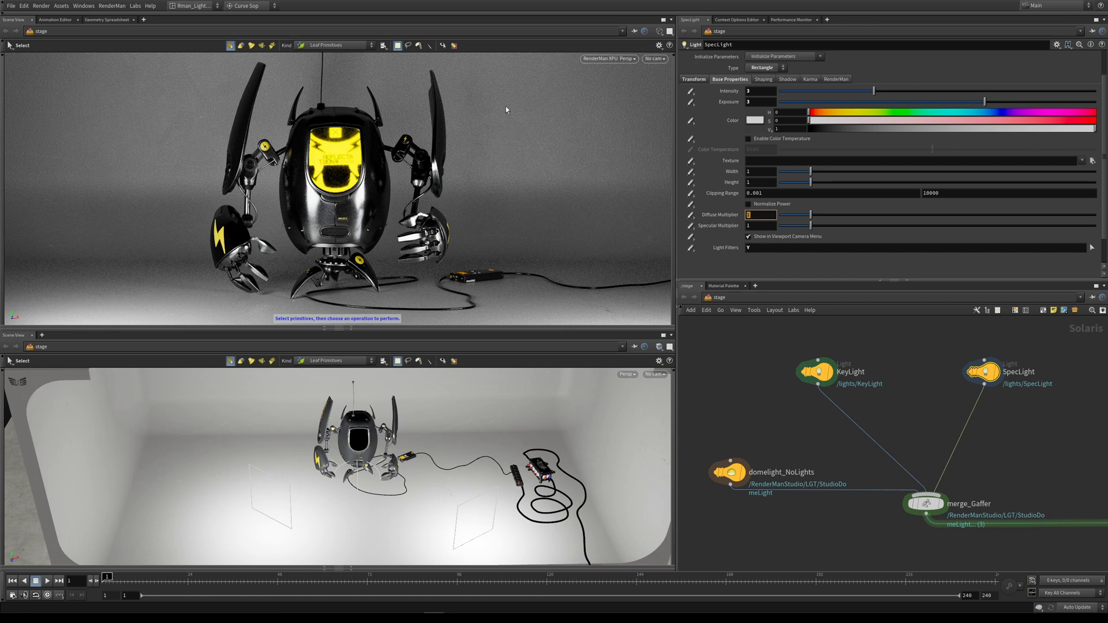
left_click(762, 214)
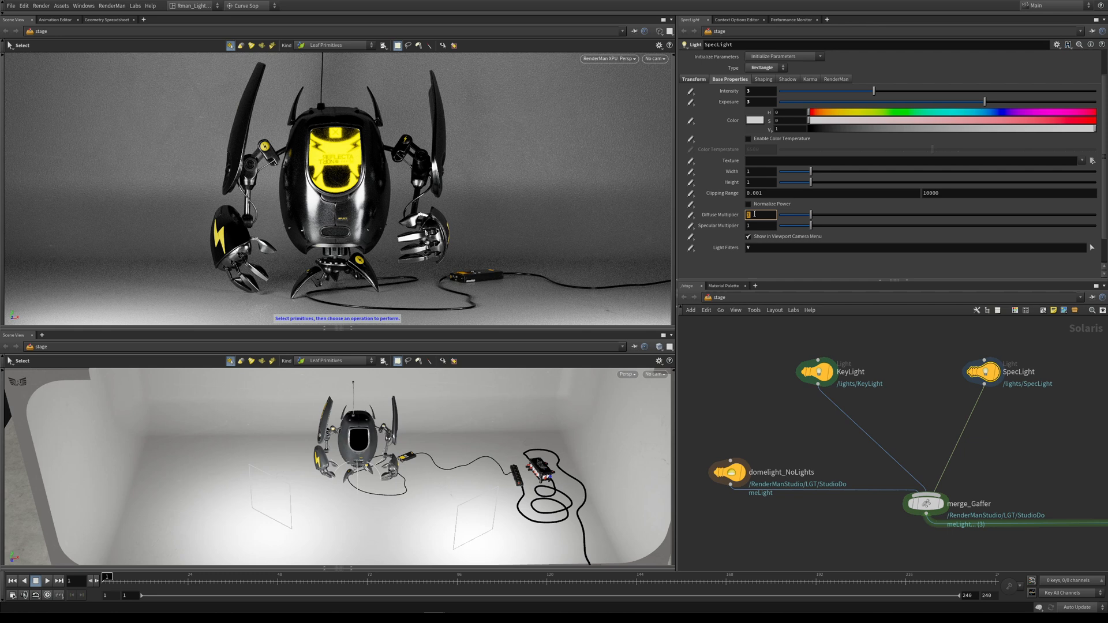
type(".5")
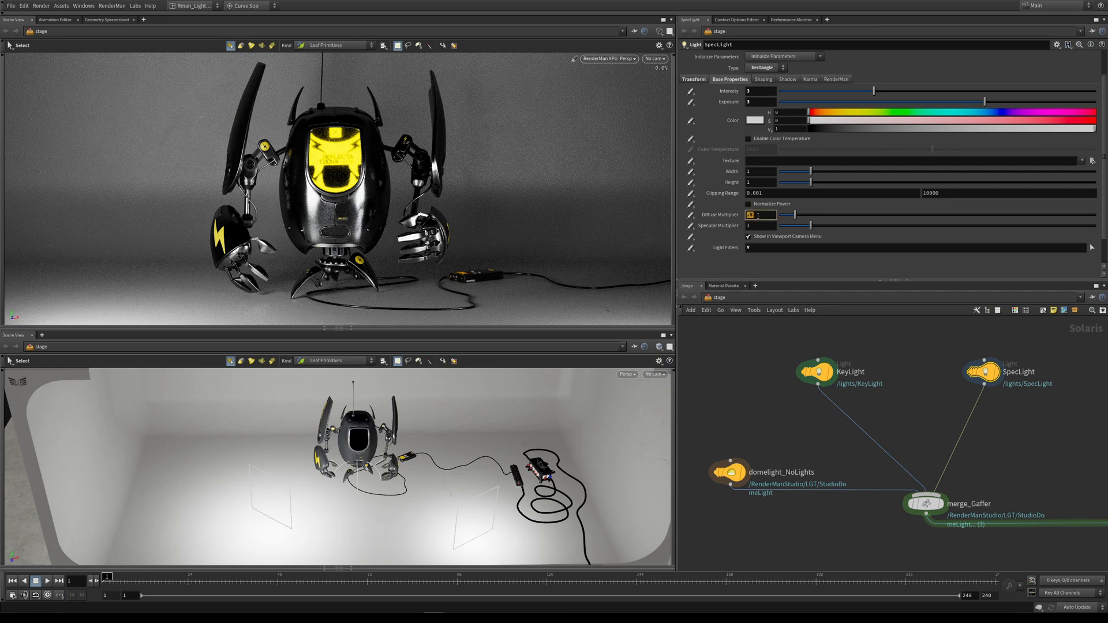
type(".2")
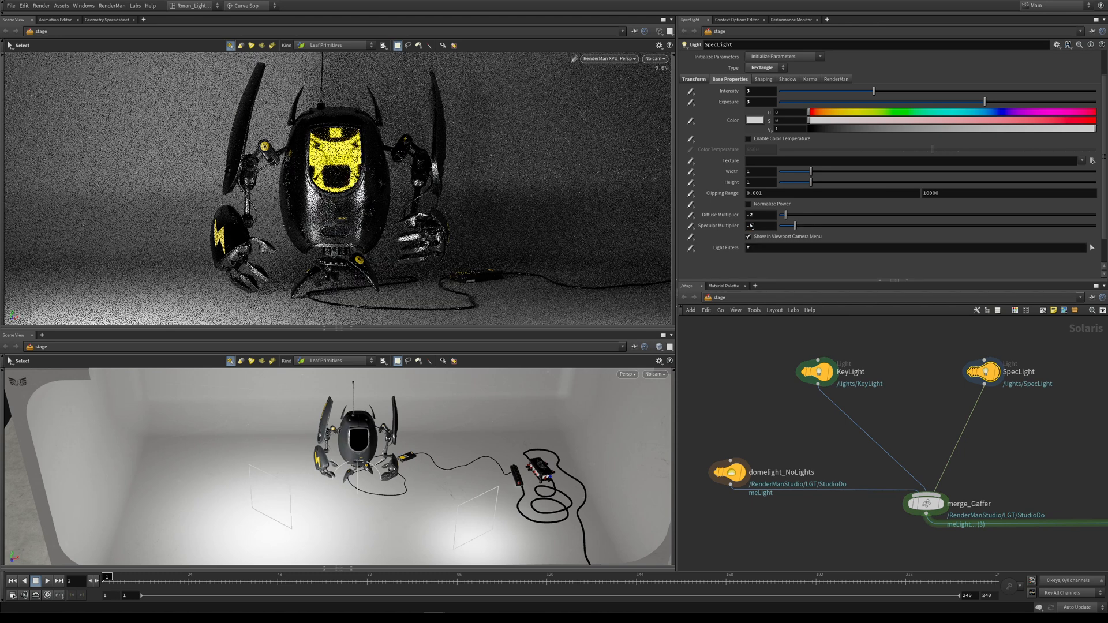
Step: Undo the bad multiplier change, keeping diffuse 0.2 and specular .5
left_click(763, 226)
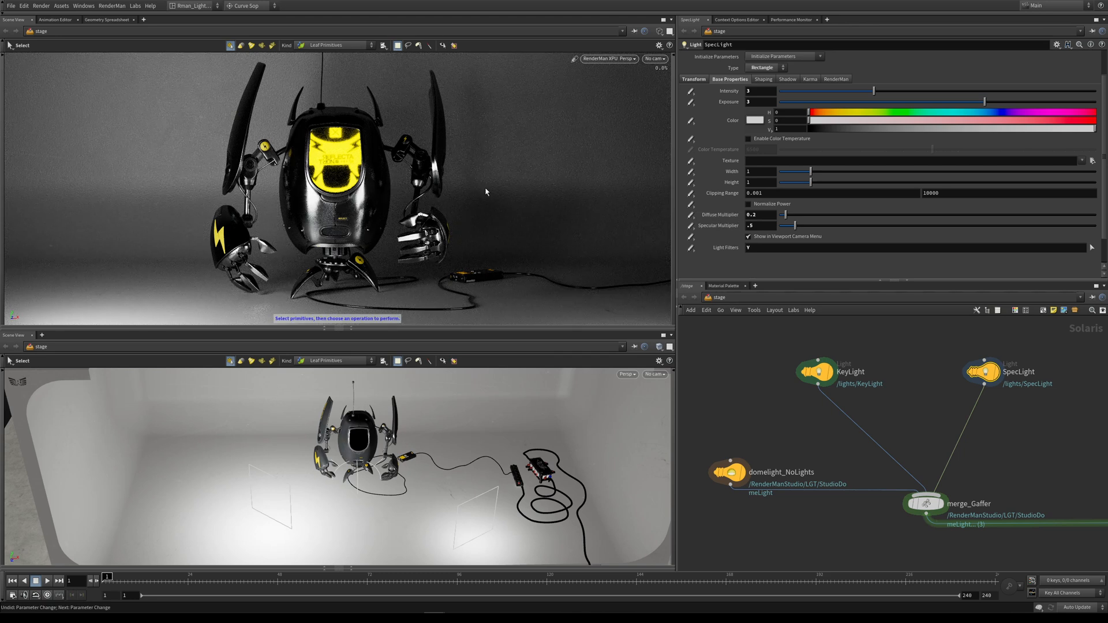
mouse_move(388, 205)
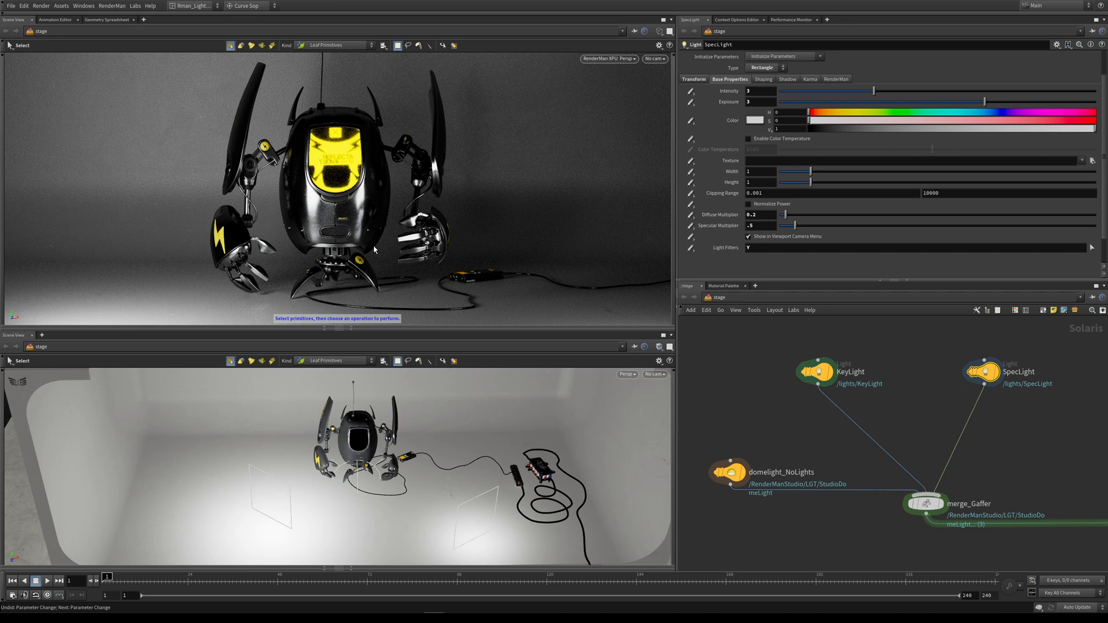
mouse_move(477, 209)
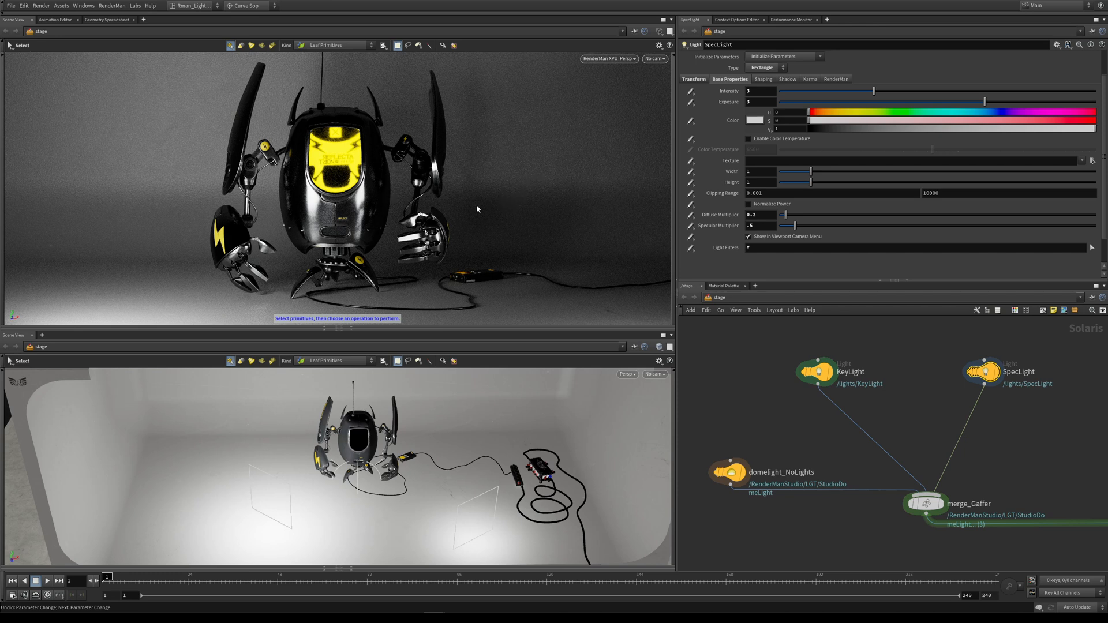
mouse_move(362, 230)
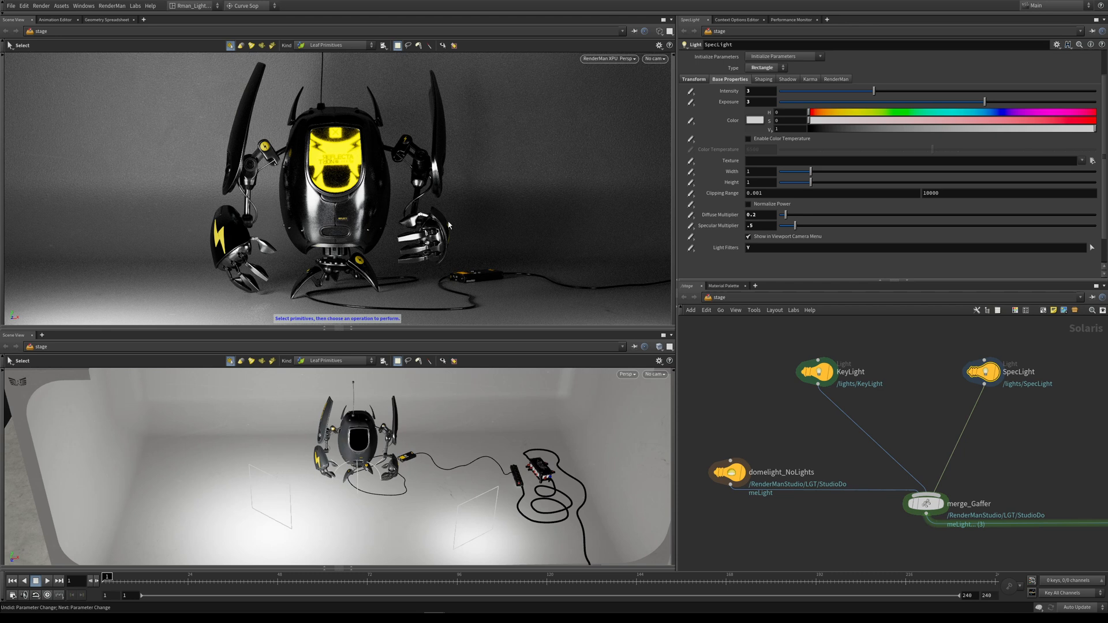
mouse_move(515, 156)
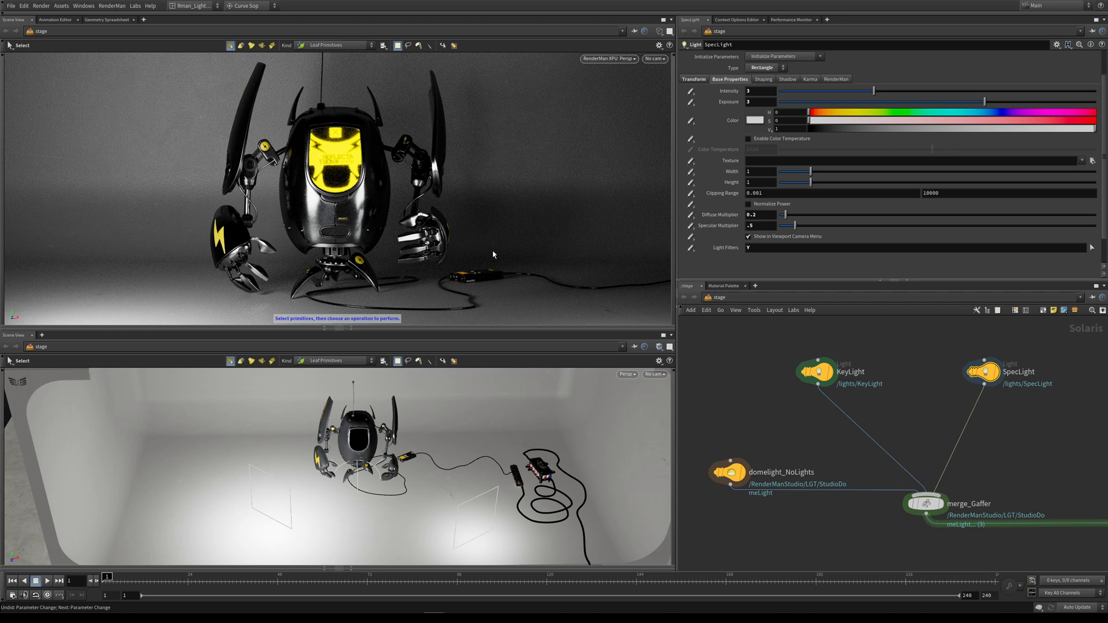
mouse_move(362, 225)
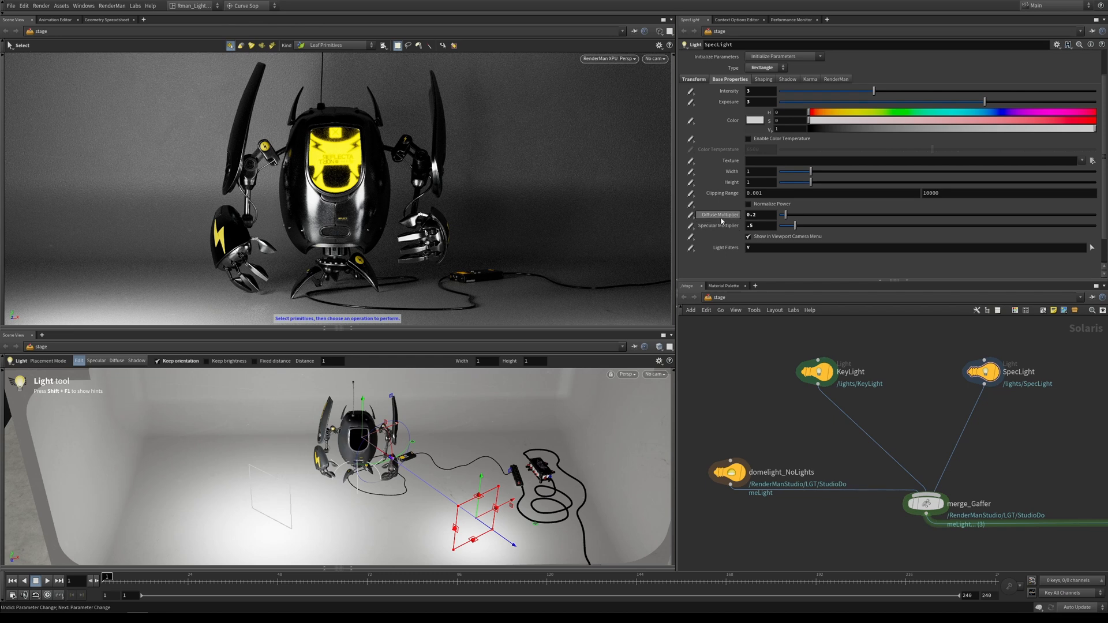
Step: Set diffuse to 0 and stretch the rectangle into a thin tall strip about 0.3 by 2.6
type("0")
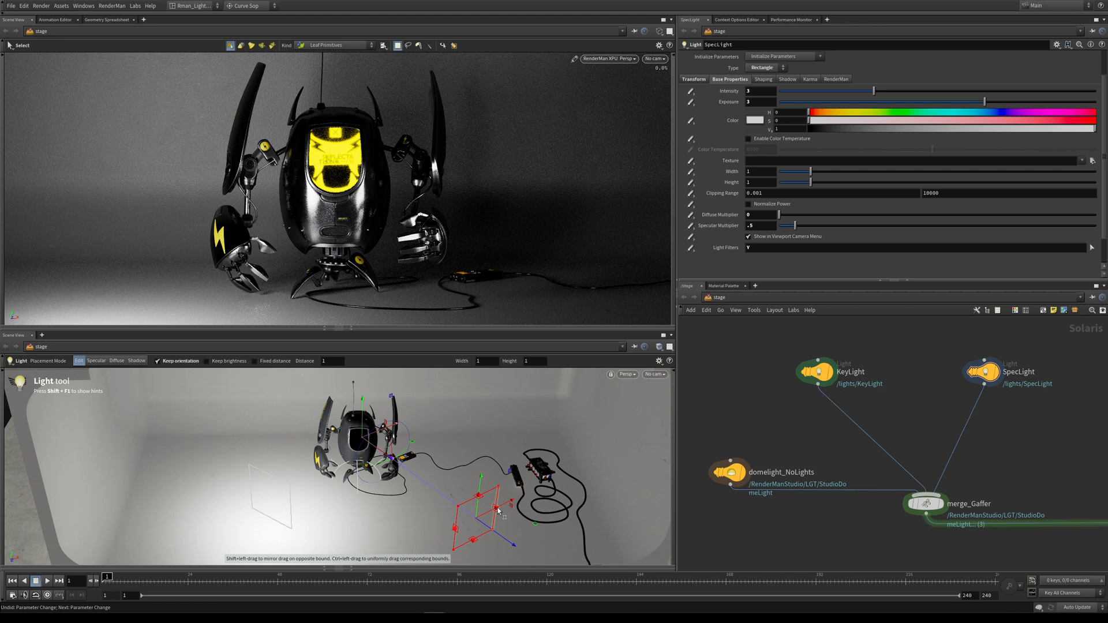
left_click_drag(499, 491, 480, 516)
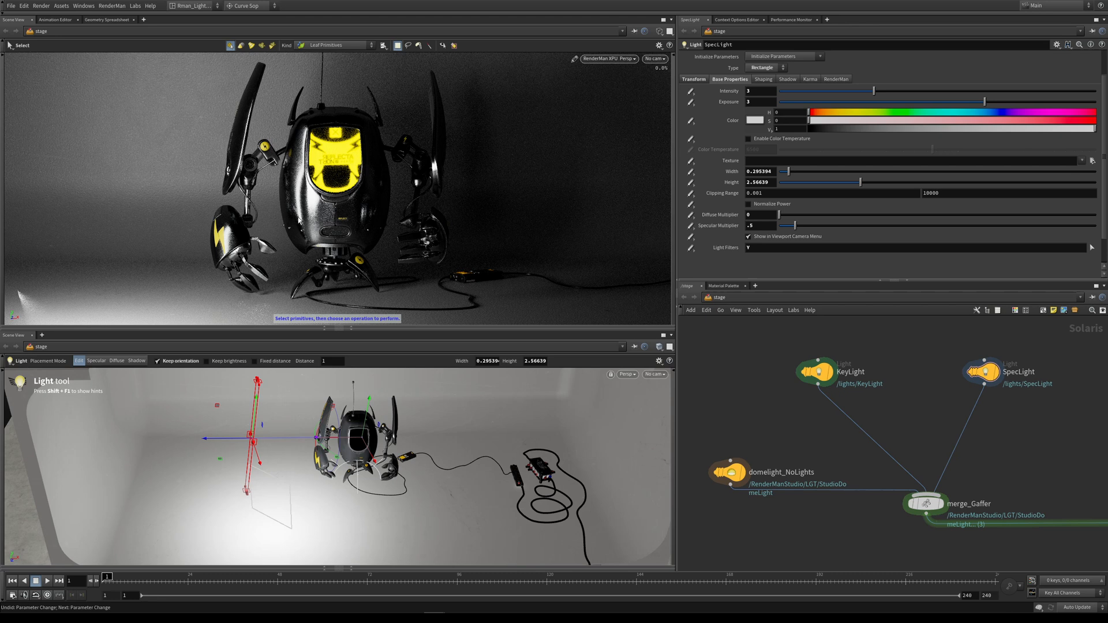
mouse_move(253, 120)
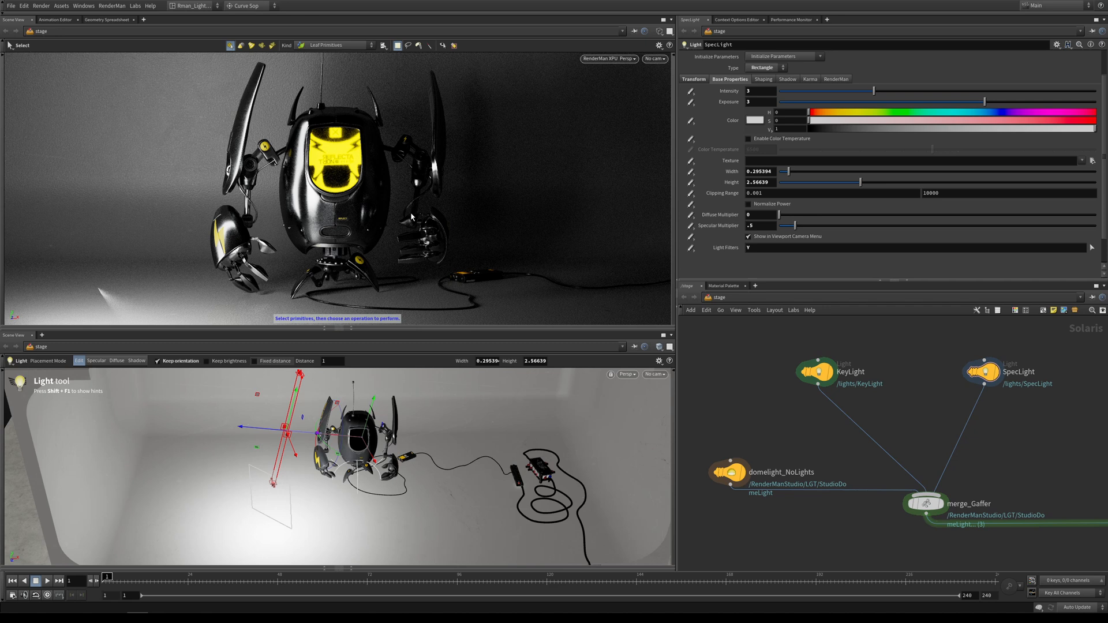
mouse_move(103, 293)
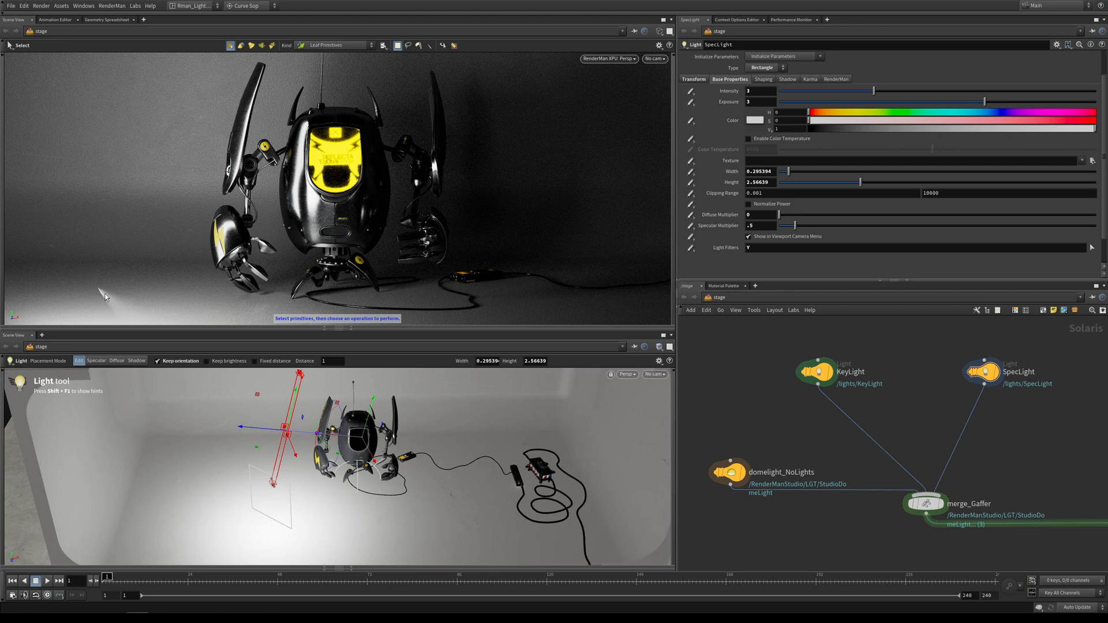
mouse_move(96, 296)
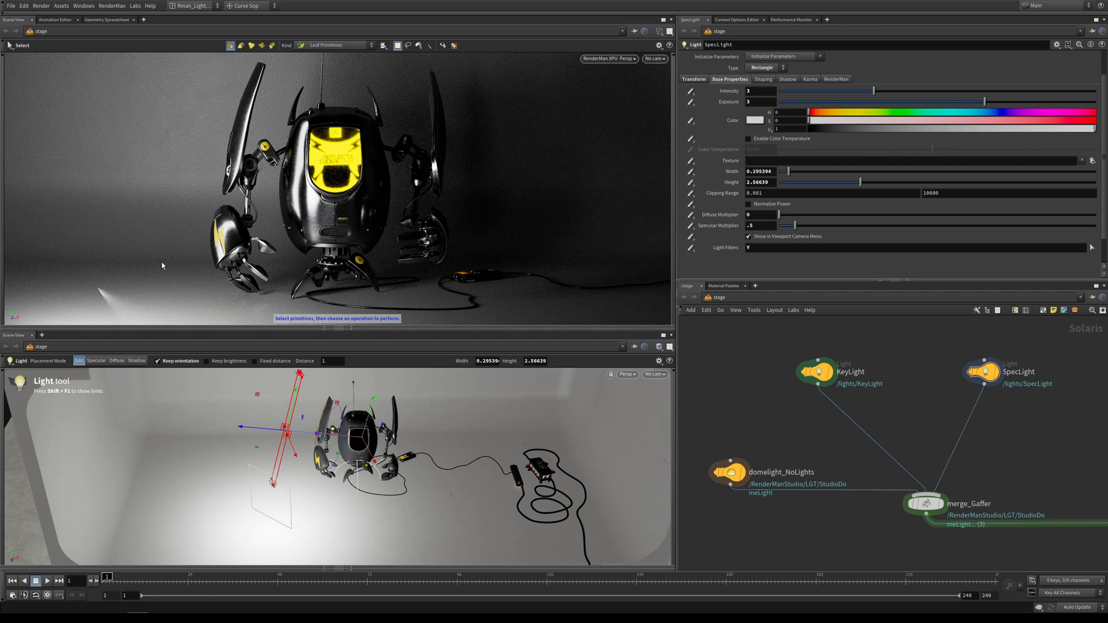
mouse_move(91, 292)
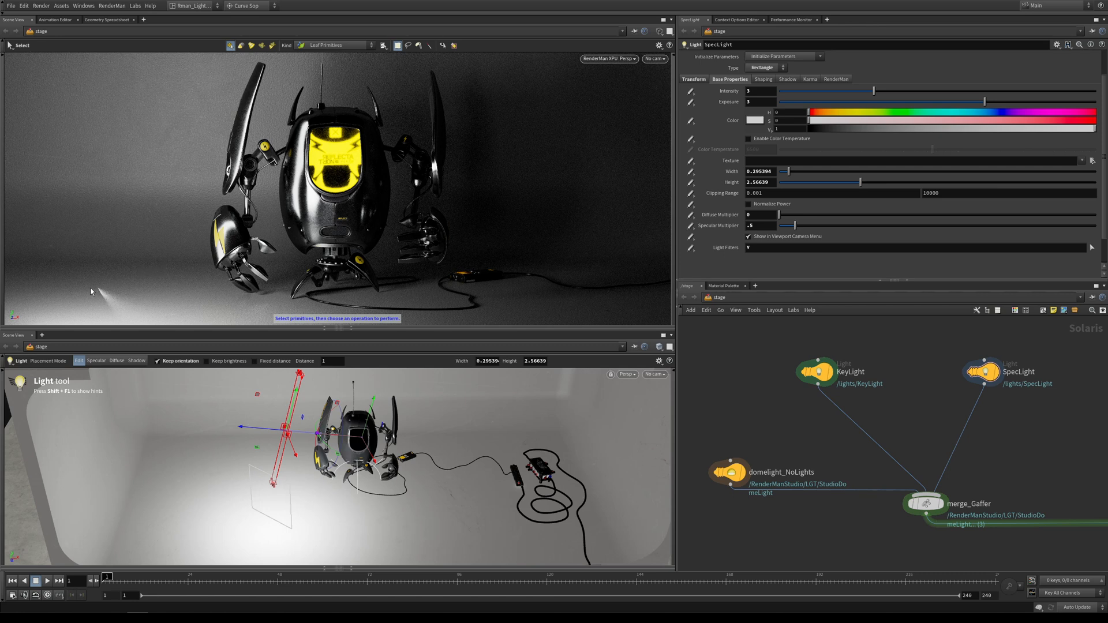
mouse_move(127, 302)
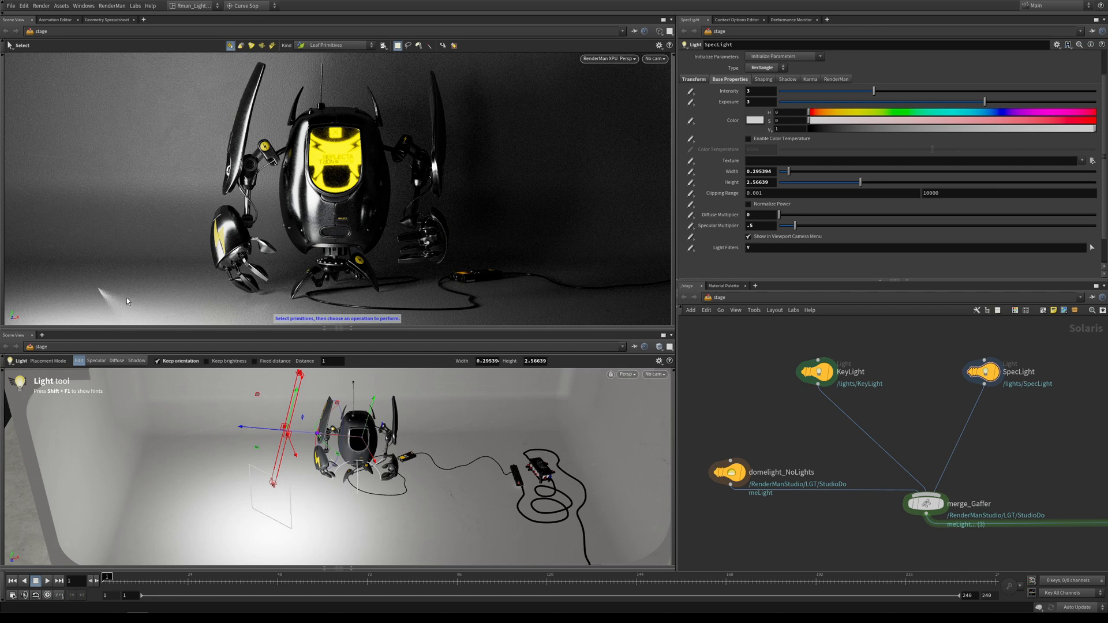